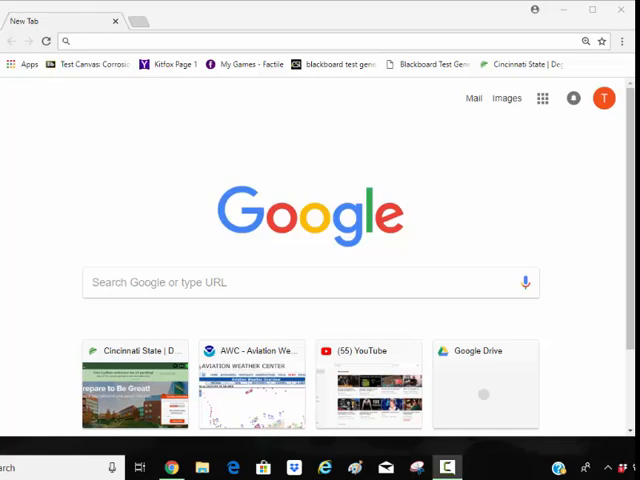
mouse_move(360, 288)
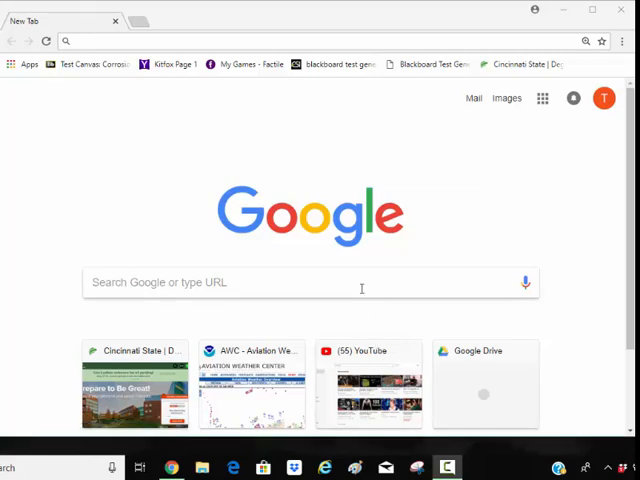
Search Google for faa.gov from the Chrome address bar
text(faa.gov)
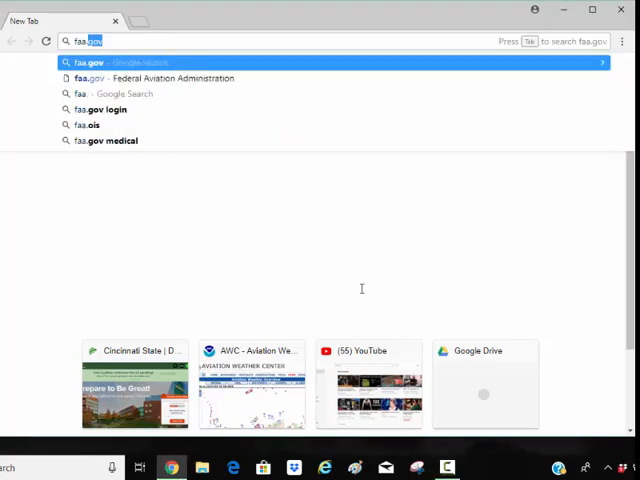
mouse_move(100, 108)
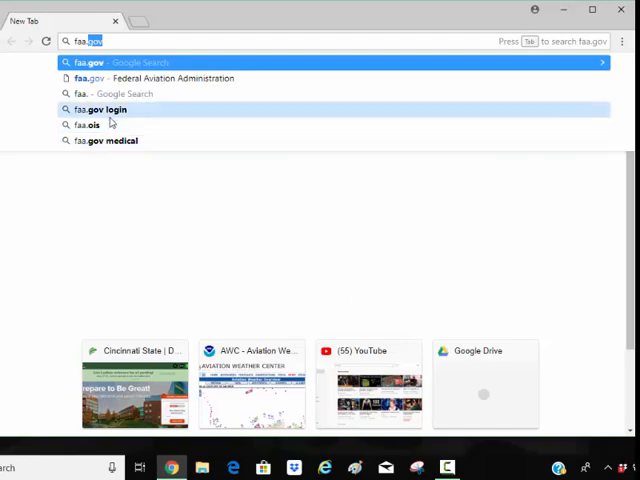
click(96, 62)
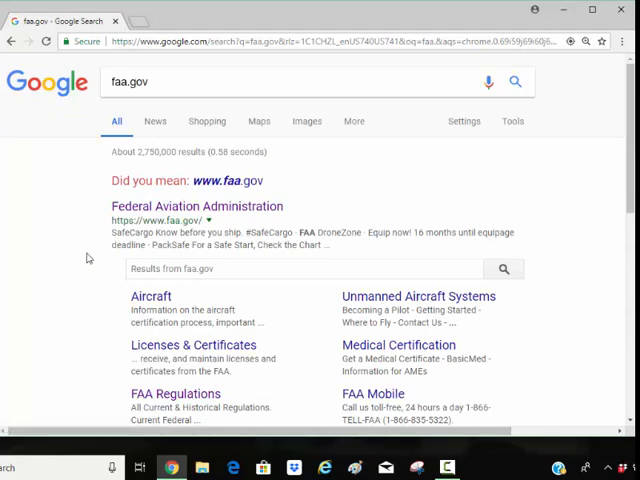
Go to FAA.gov and reach the Mechanics page via FAA for You, scrolling to its advisories
click(196, 206)
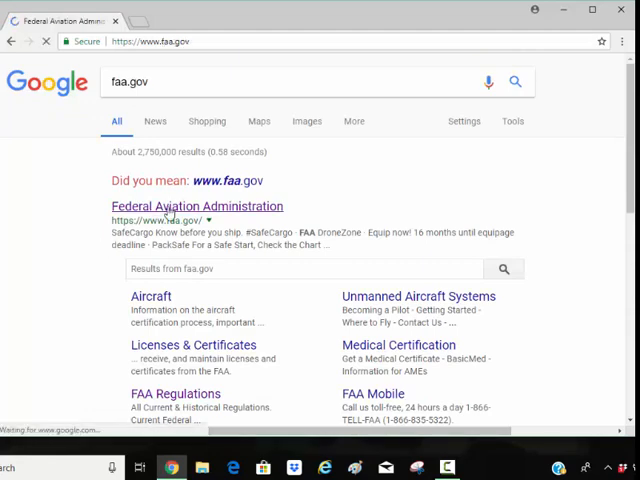
click(196, 206)
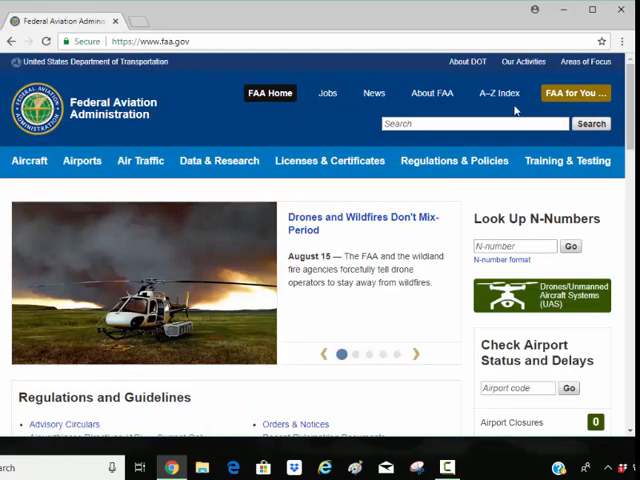
click(574, 92)
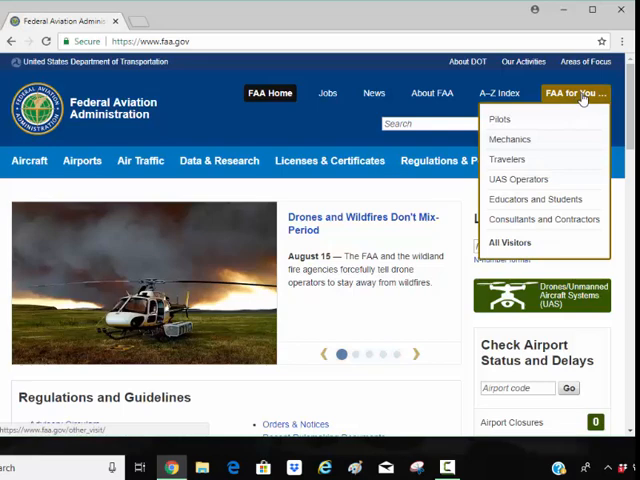
click(510, 140)
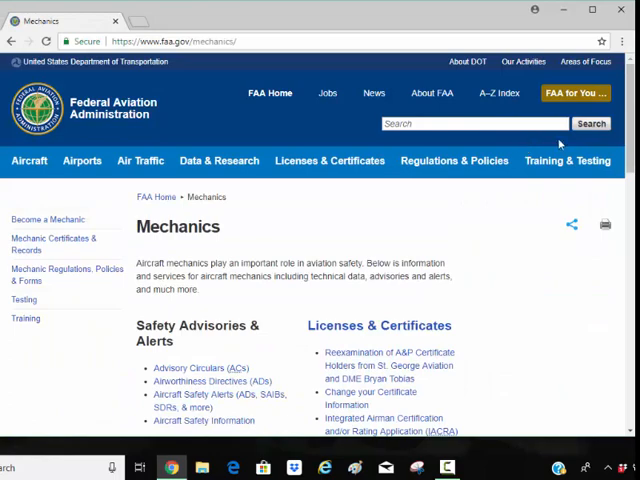
scroll(down, 3)
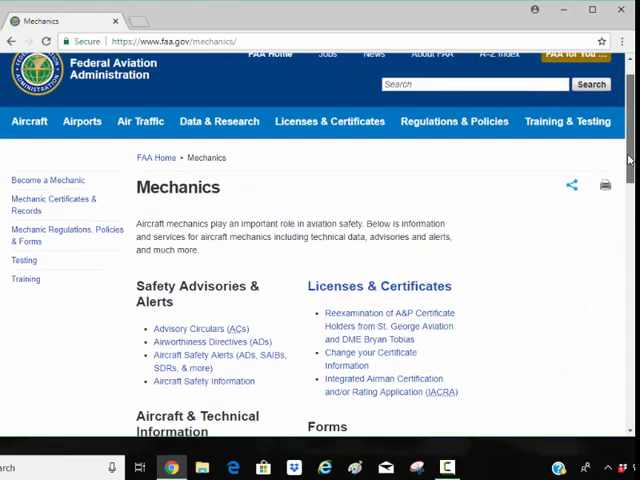
scroll(down, 3)
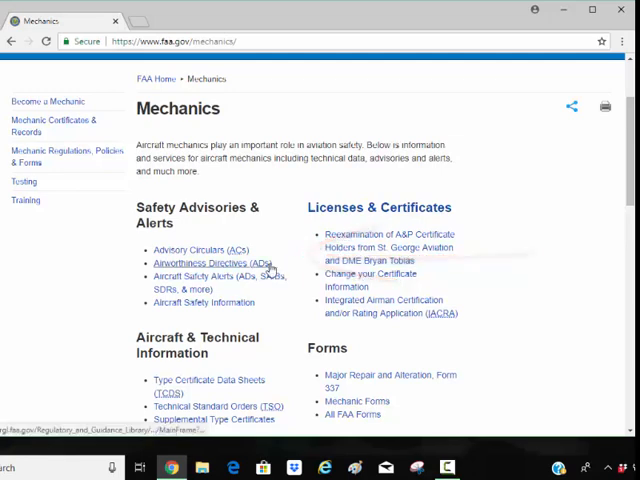
Follow the Airworthiness Directives link into the RGL directive library
click(224, 264)
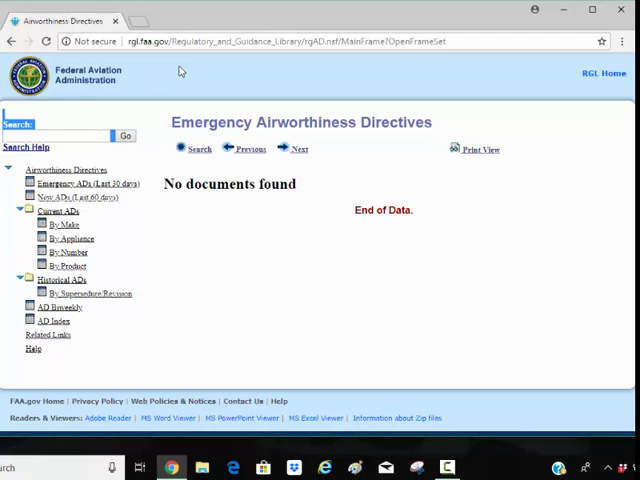
mouse_move(170, 88)
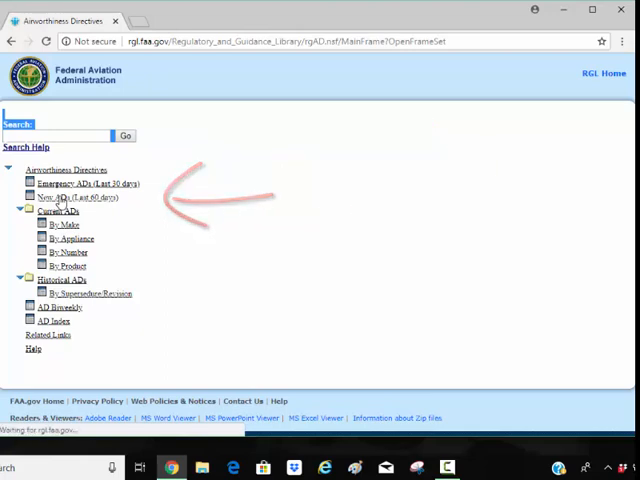
List the New ADs from the last 30 days and scroll through the August 2018 entries
click(82, 196)
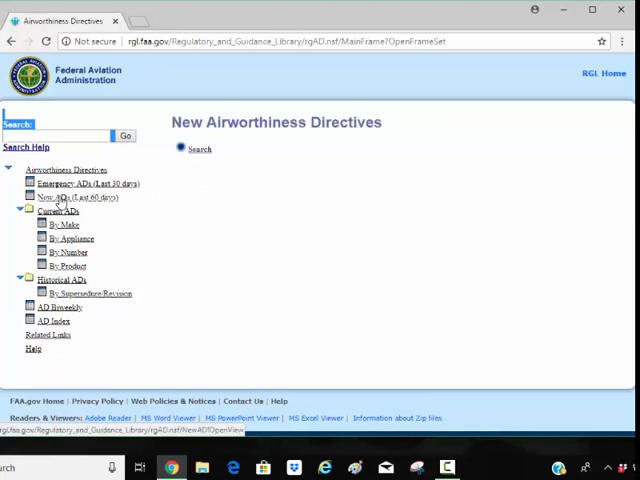
click(180, 148)
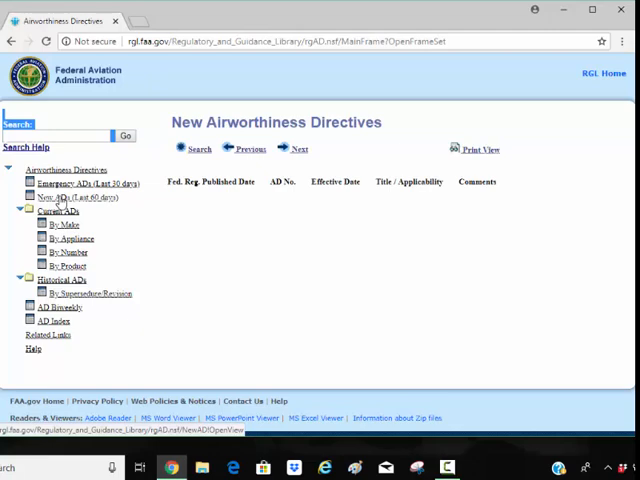
click(68, 196)
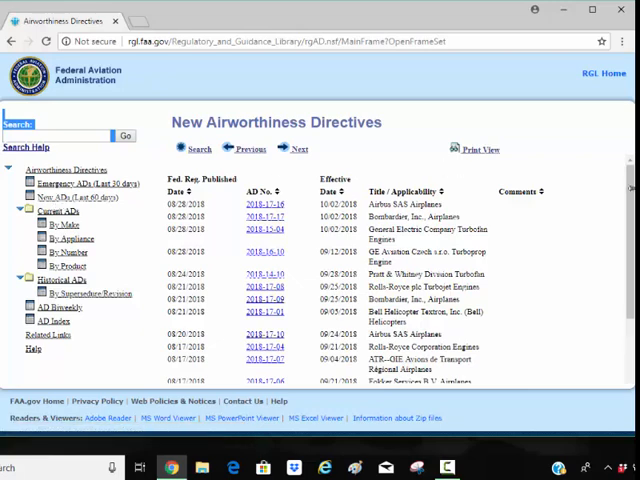
scroll(down, 3)
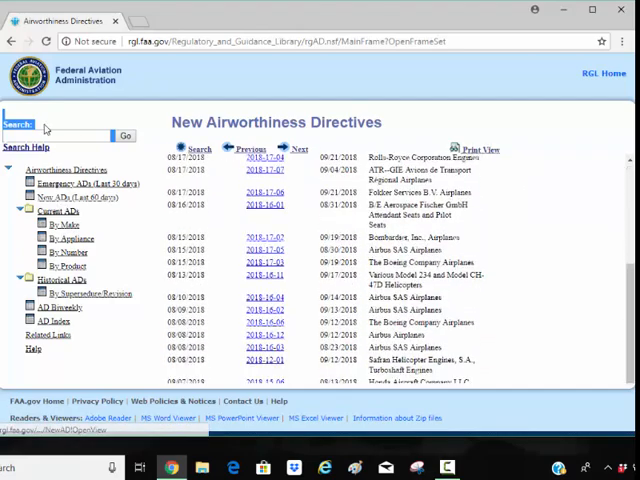
Search the directives for 150, then list Current ADs by make after no results
click(56, 136)
text(c)
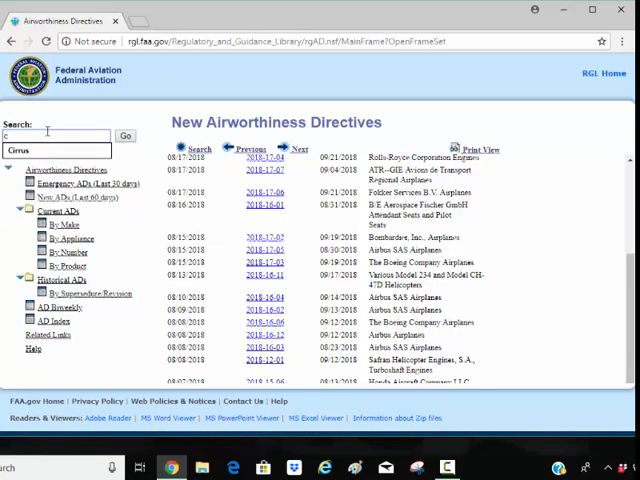
text(150)
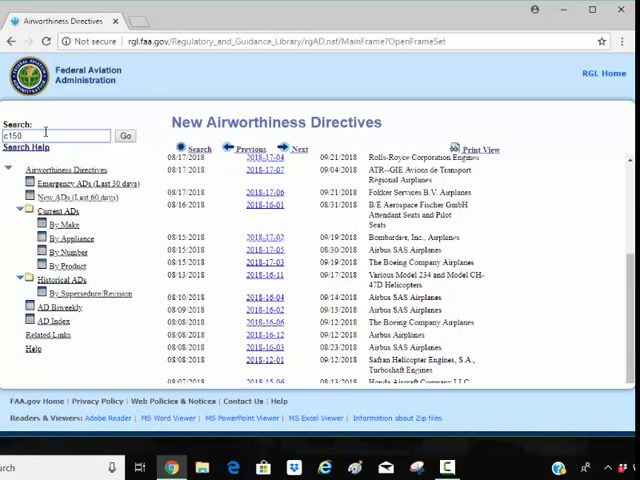
text(d)
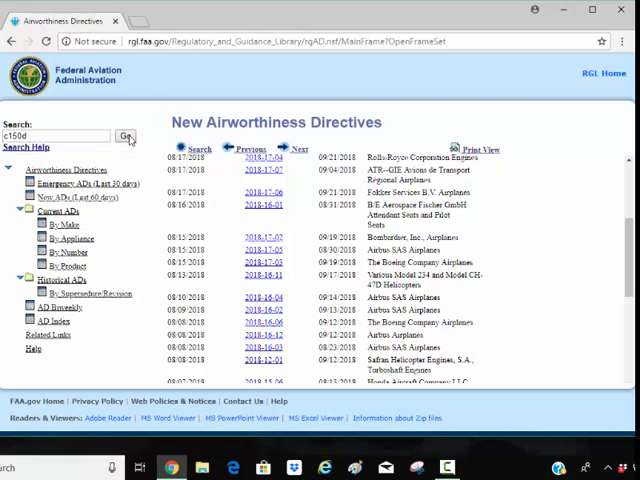
click(126, 136)
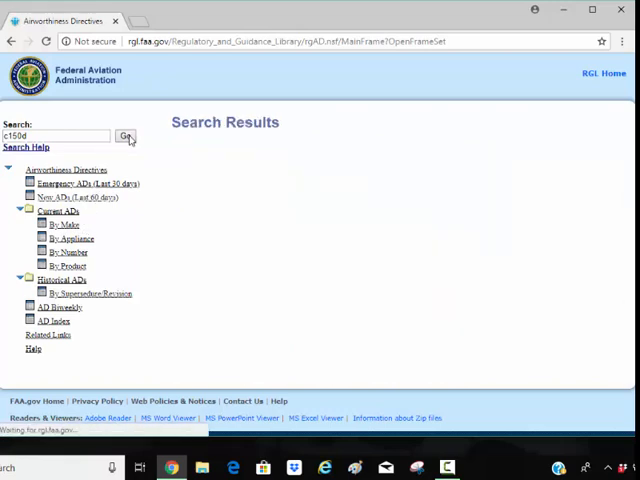
click(126, 136)
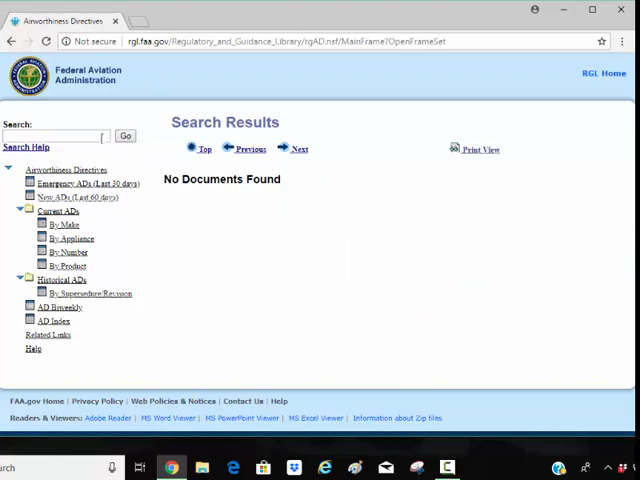
click(60, 136)
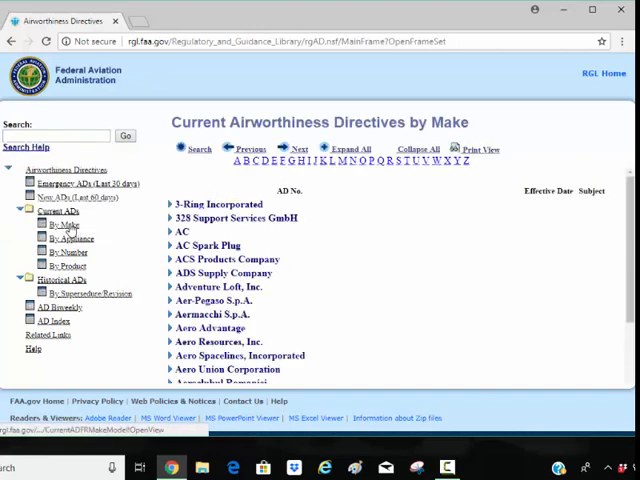
Jump to makes beginning with T and scroll toward Textron Aviation Inc
click(346, 148)
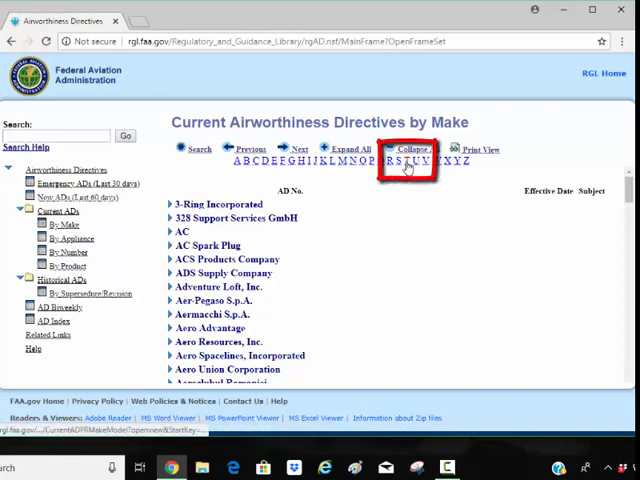
click(408, 160)
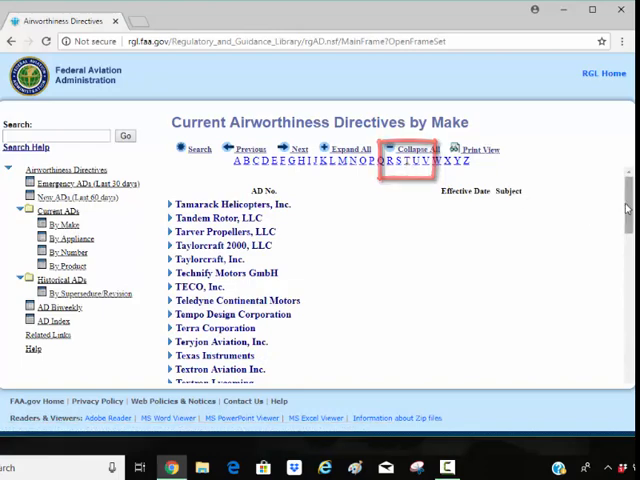
scroll(down, 3)
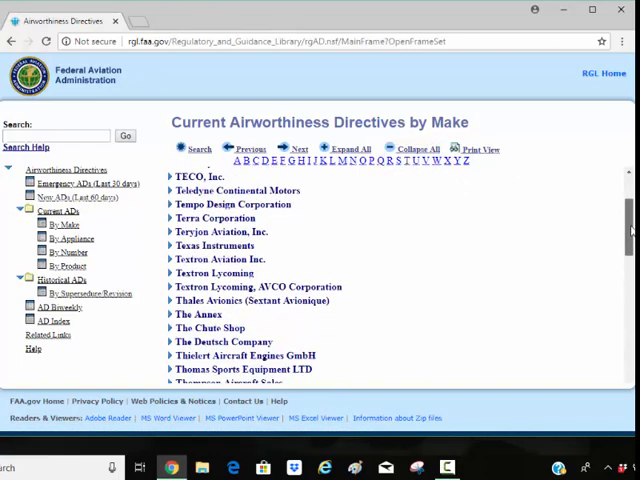
mouse_move(270, 252)
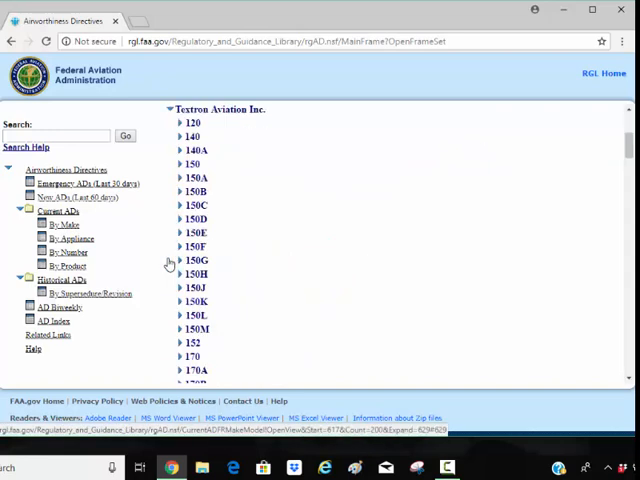
mouse_move(470, 238)
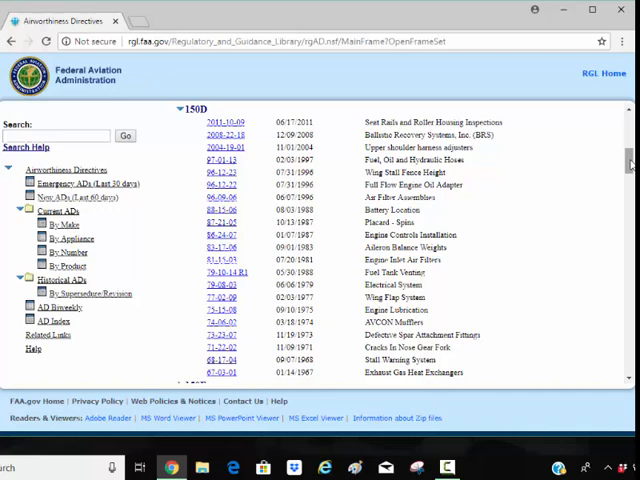
mouse_move(250, 204)
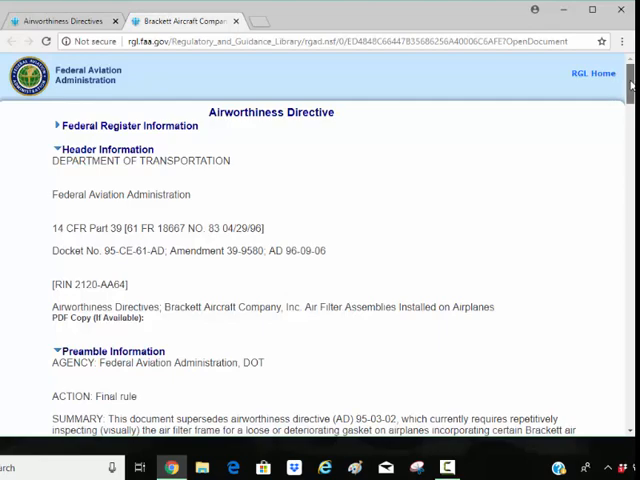
Scroll the AD document to its final-rule Action, Summary and June 7, 1996 effective date
scroll(down, 3)
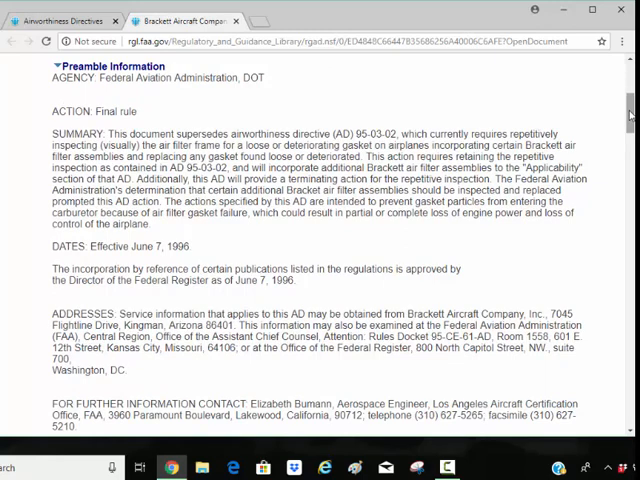
mouse_move(544, 110)
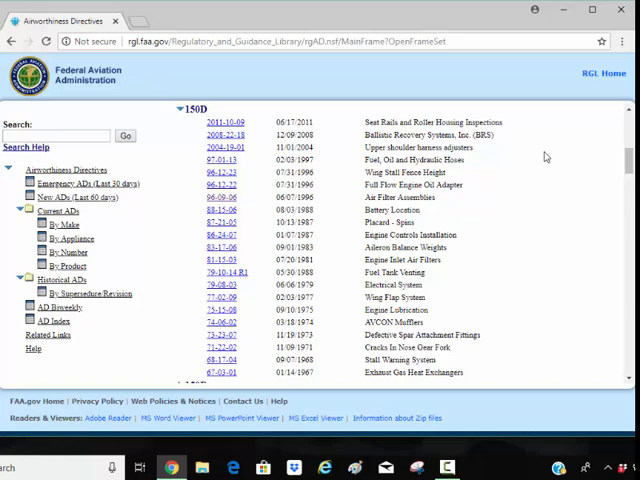
Search the directives for C-90, then return to the Current ADs by Make list
click(56, 136)
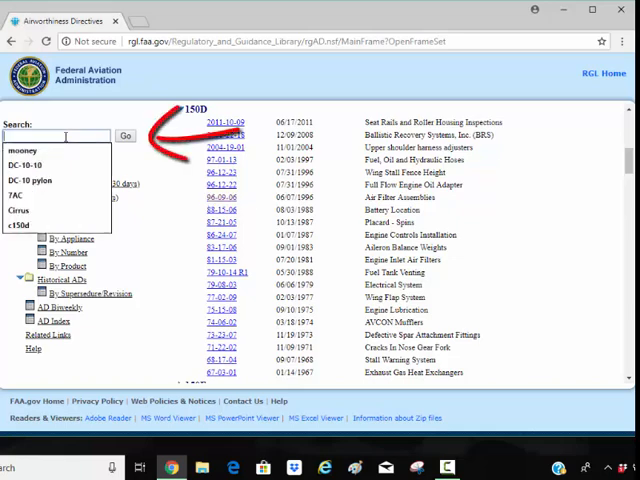
text(C)
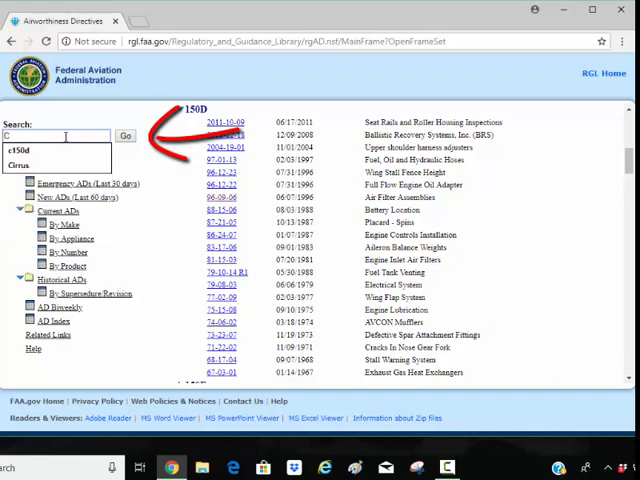
text(-90)
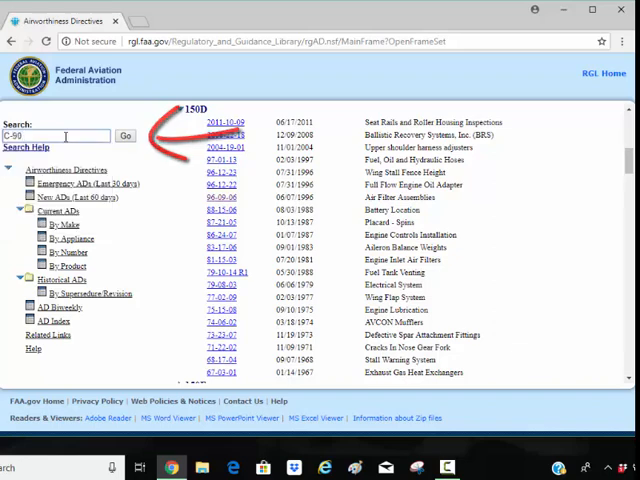
click(124, 136)
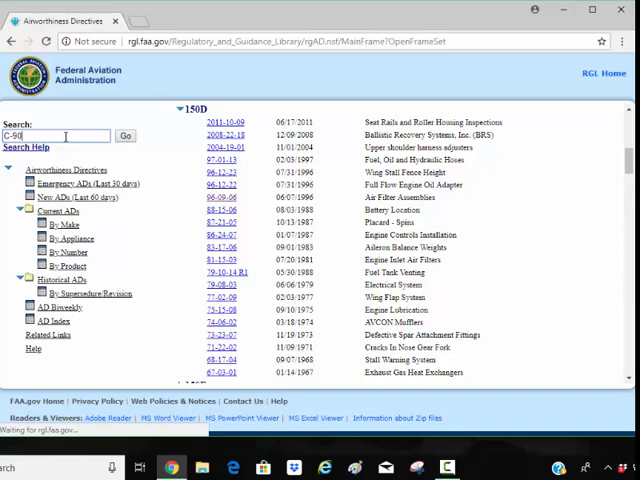
click(124, 136)
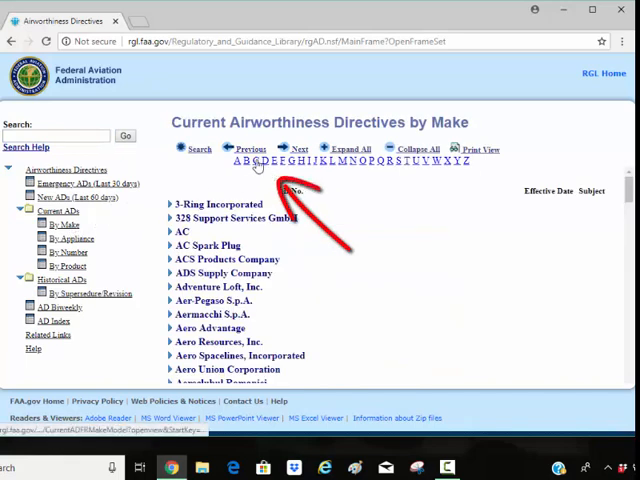
Jump to makes beginning with C and scroll down to Continental Motors Inc and its C90-12F group
click(258, 160)
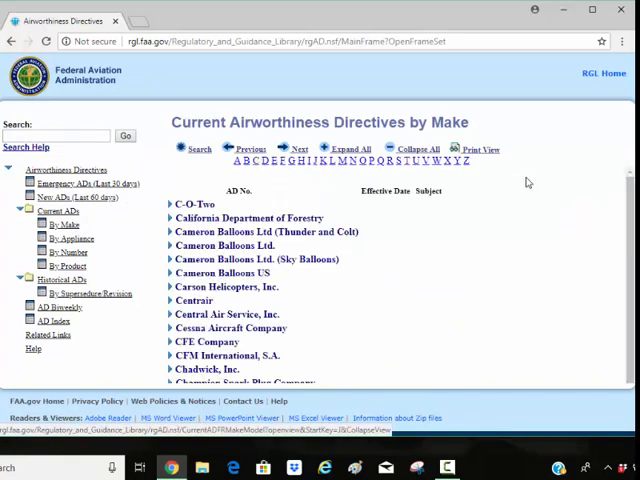
scroll(down, 3)
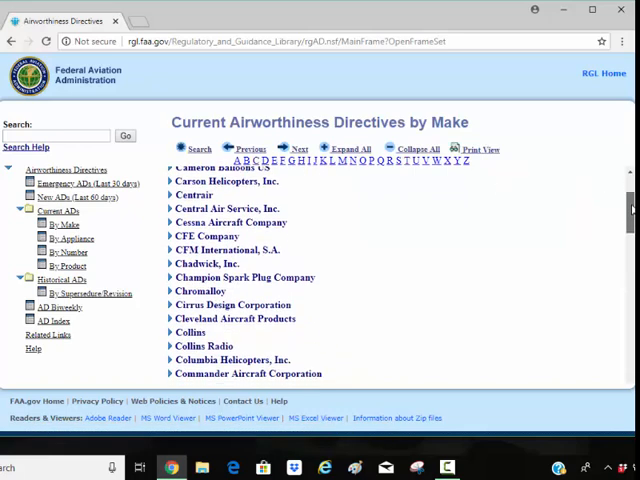
scroll(down, 3)
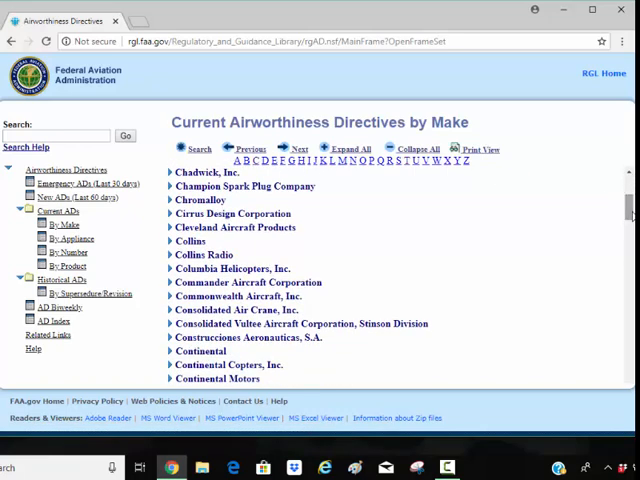
mouse_move(540, 236)
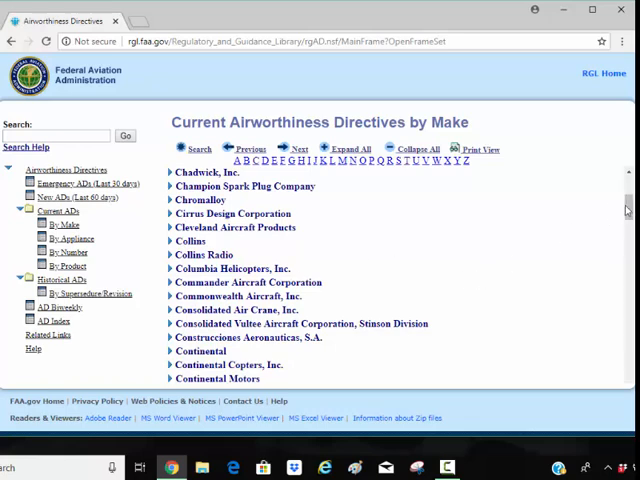
scroll(down, 3)
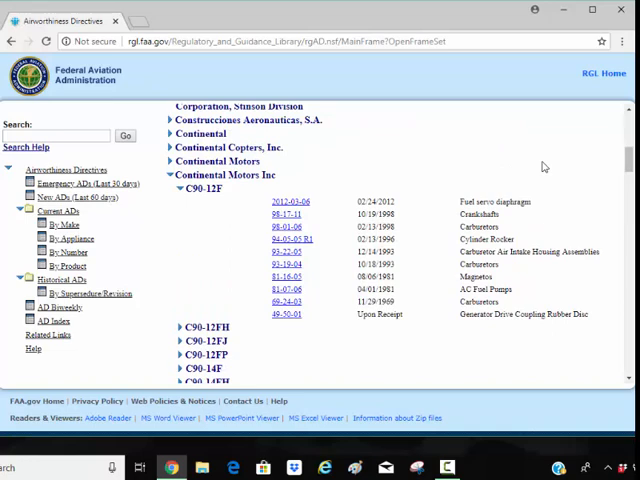
mouse_move(408, 204)
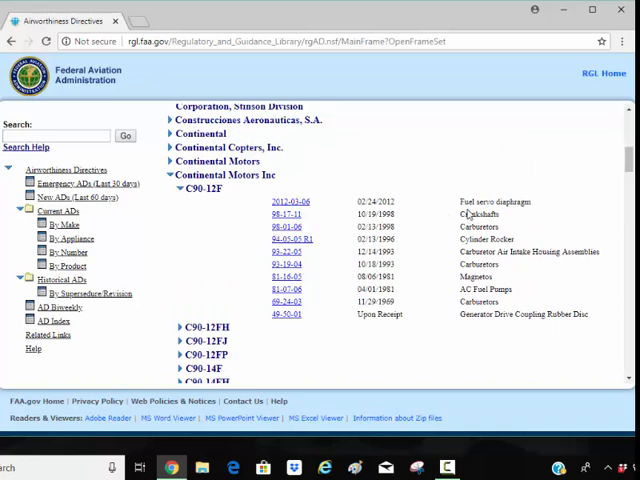
mouse_move(588, 244)
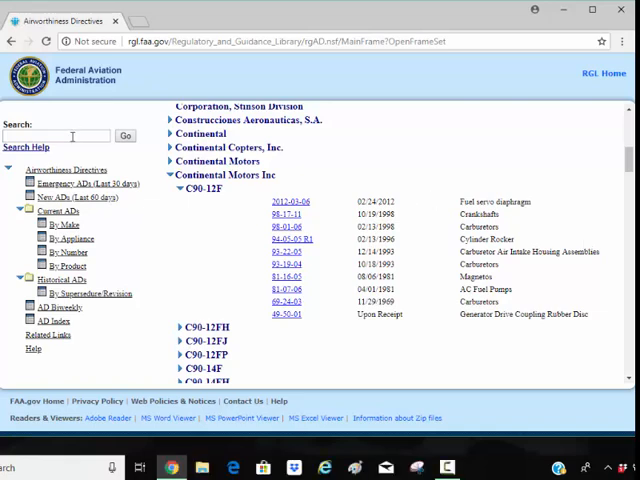
Search for propeller part number BTM7359, then return to the Current ADs by Make list
click(56, 136)
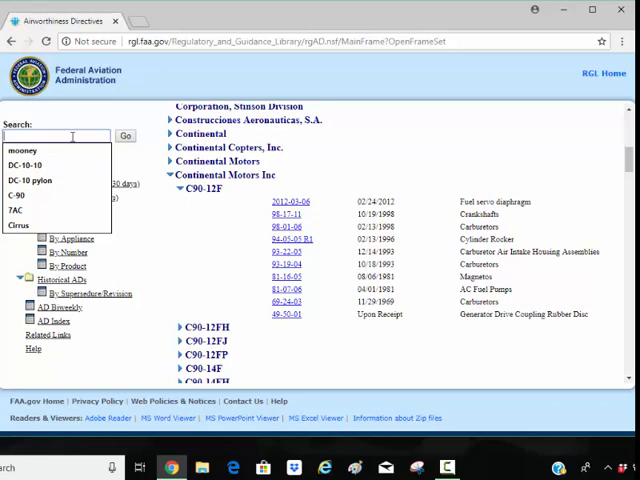
text(BTM)
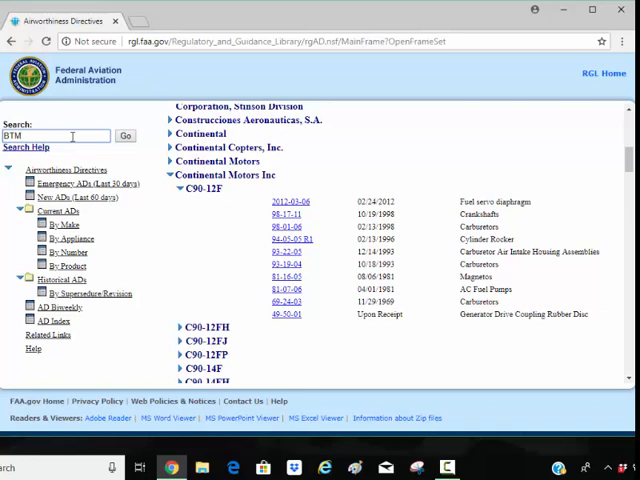
text(7)
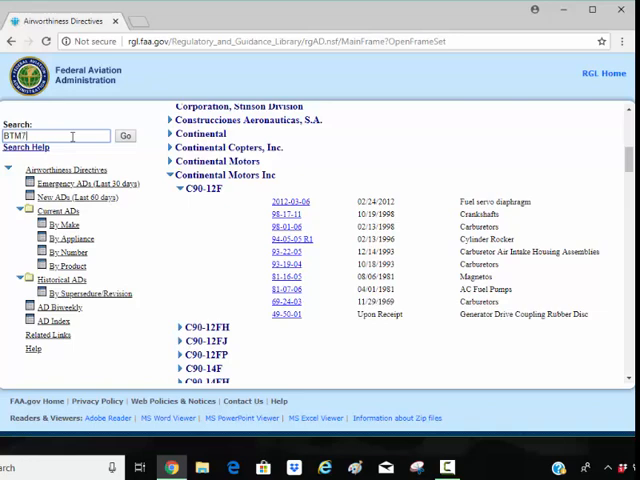
text(359)
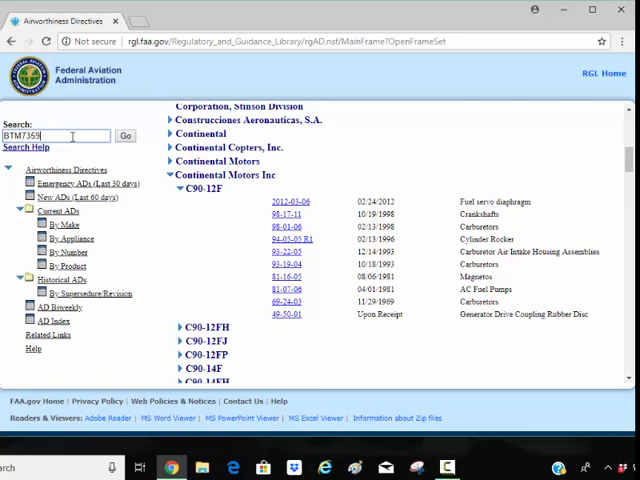
click(126, 136)
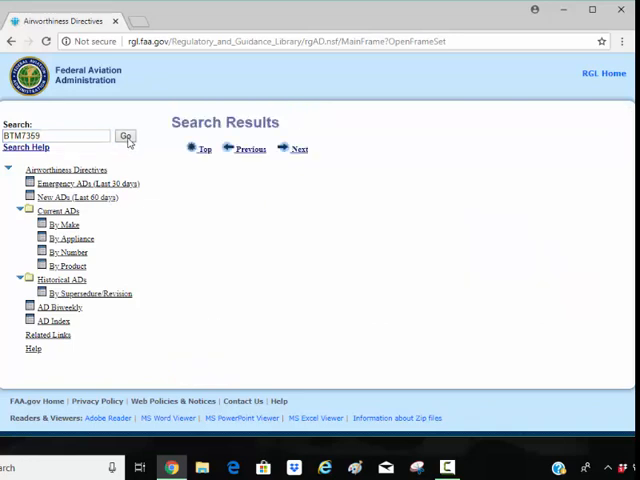
click(124, 136)
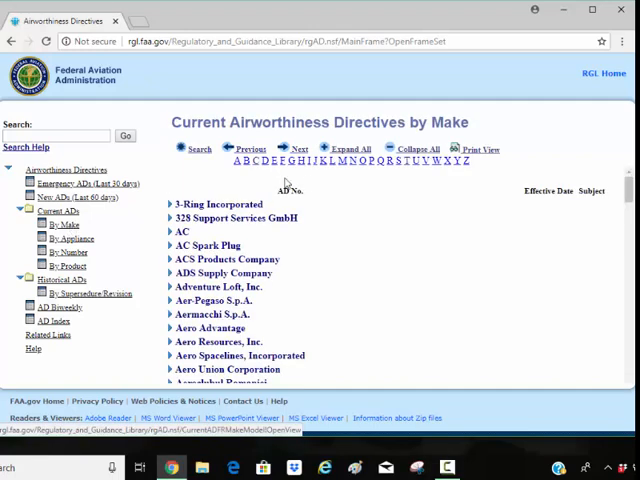
List current ADs by product model, locate B3D36C428 and open AD 2005-14-11 on failed propeller blades
click(340, 160)
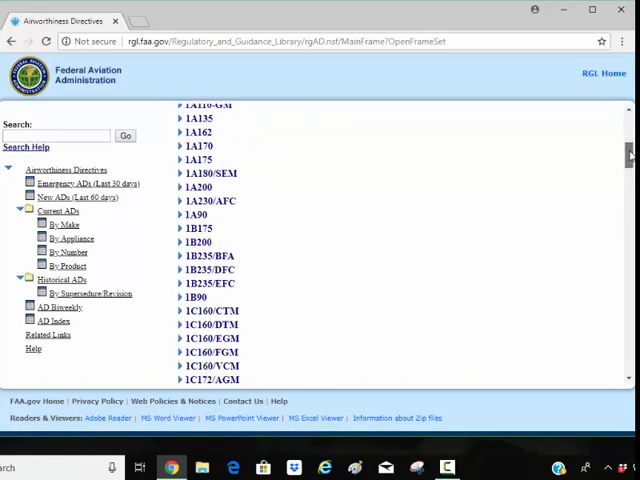
scroll(down, 3)
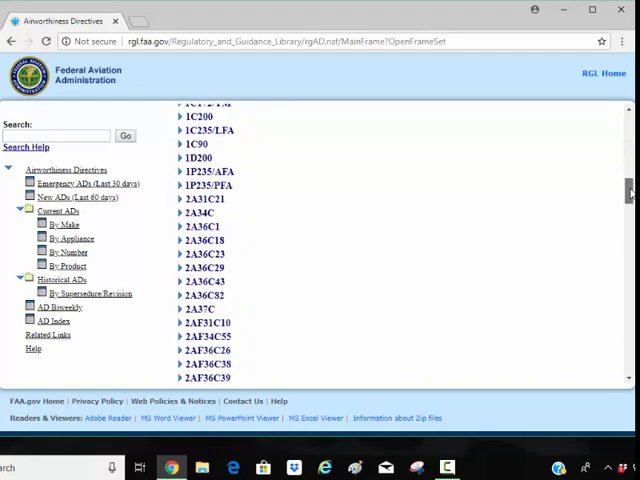
scroll(down, 3)
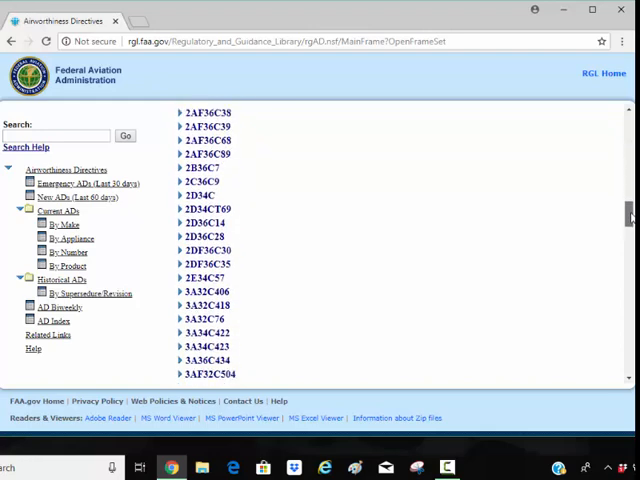
scroll(down, 3)
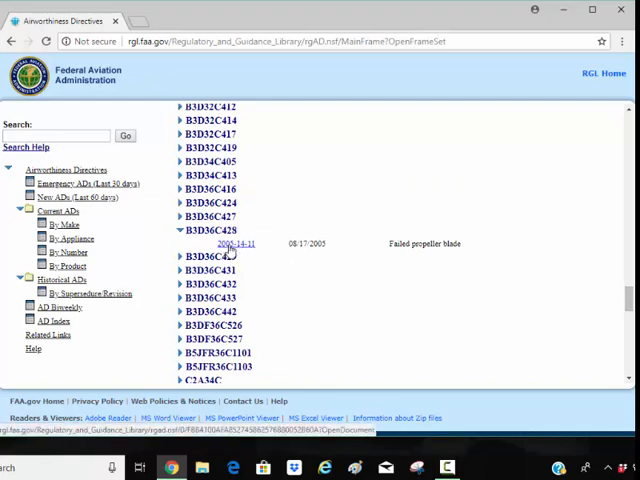
mouse_move(232, 248)
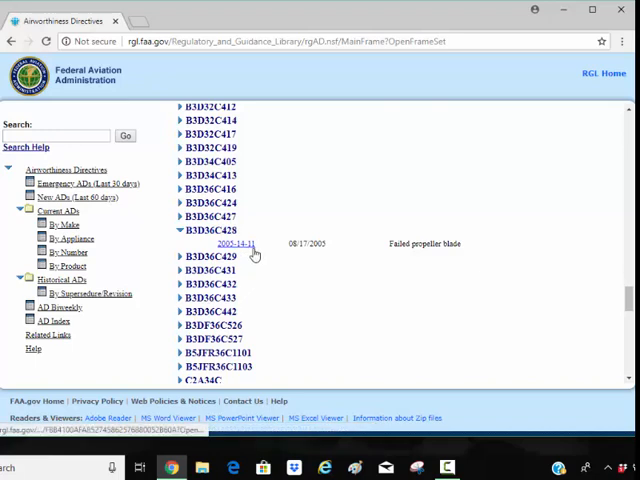
mouse_move(250, 252)
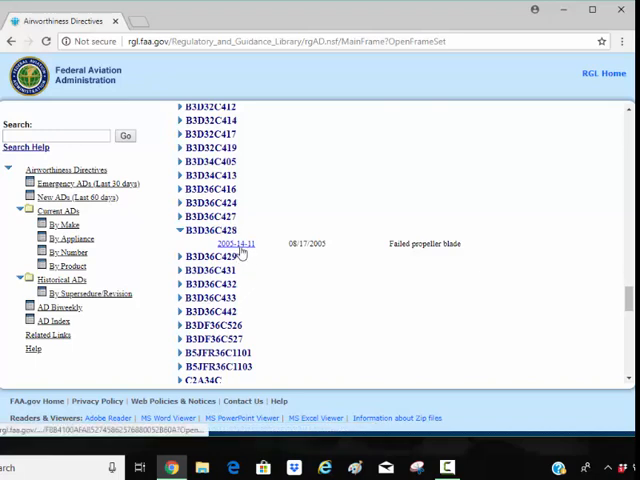
click(232, 244)
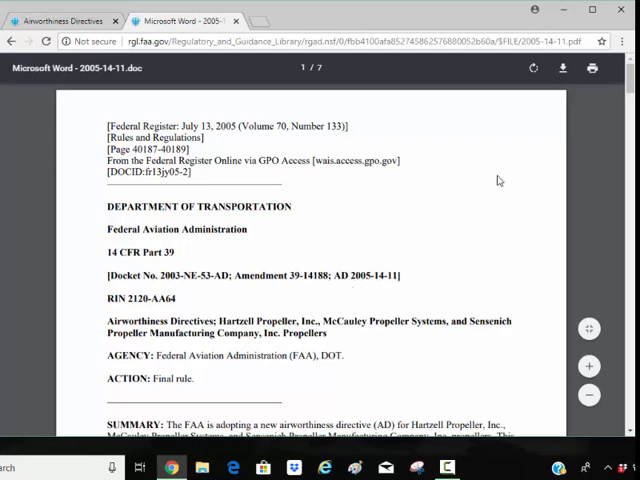
Read AD 2005-14-11 past its summary into the comments on adding Hartzell HC and HA series propellers
scroll(down, 3)
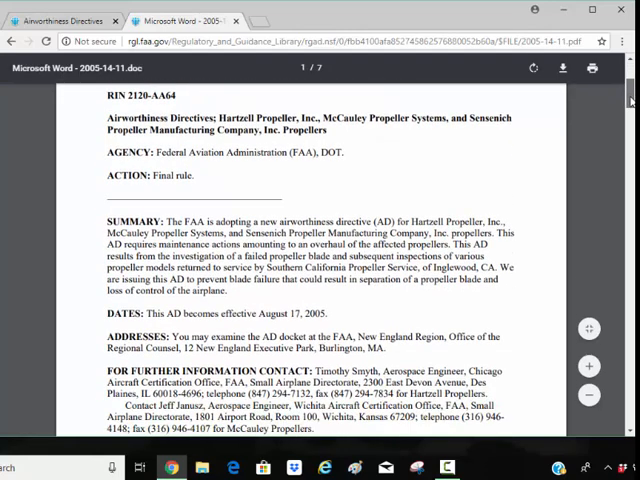
scroll(down, 3)
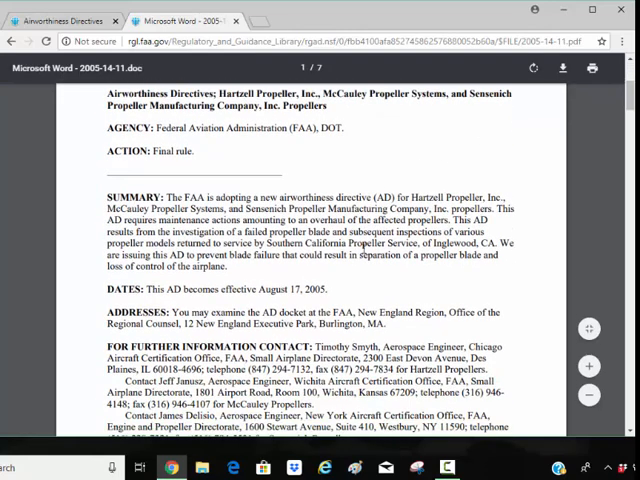
scroll(down, 3)
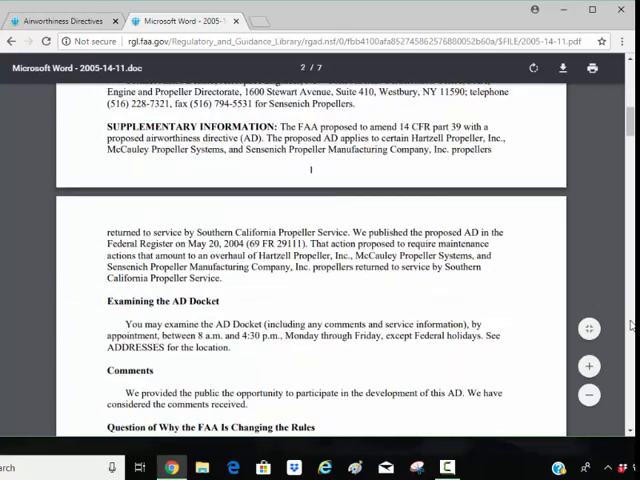
scroll(down, 3)
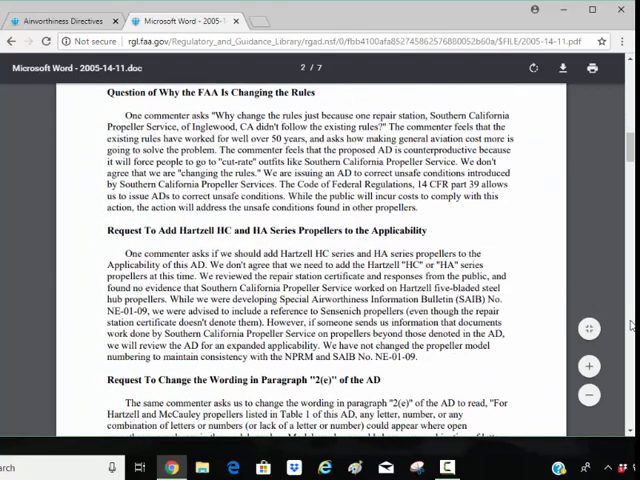